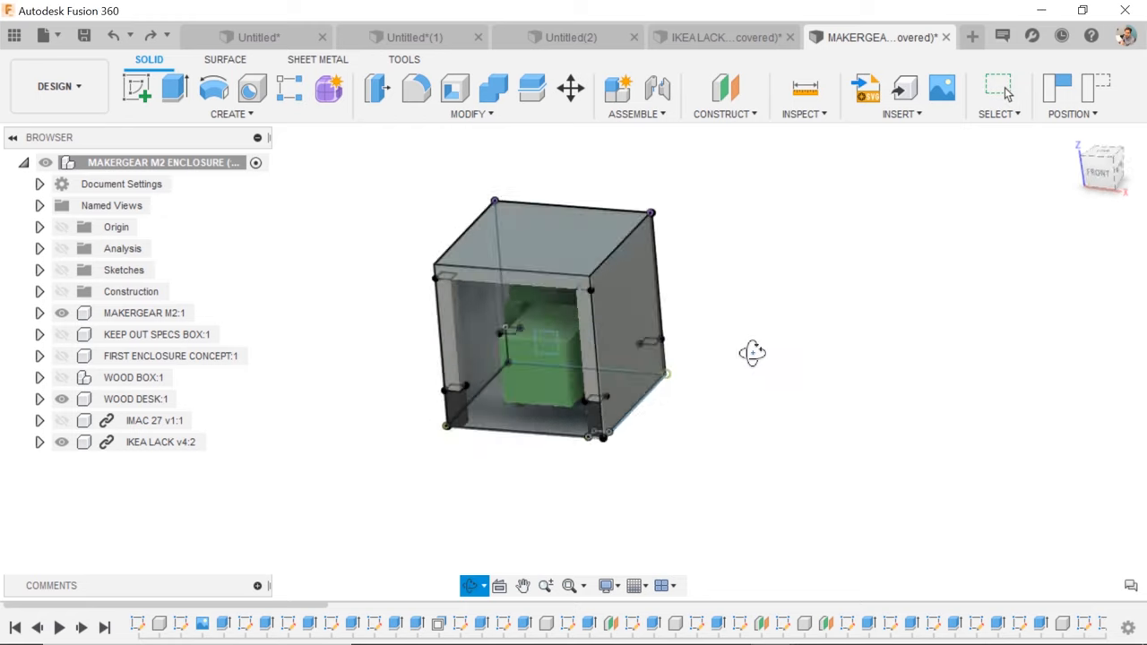
Move the MakerGear M2 component -5.90 in along Z within the enclosure
{"action": "left_click_drag", "start_coordinate": [753, 352], "coordinate": [748, 369]}
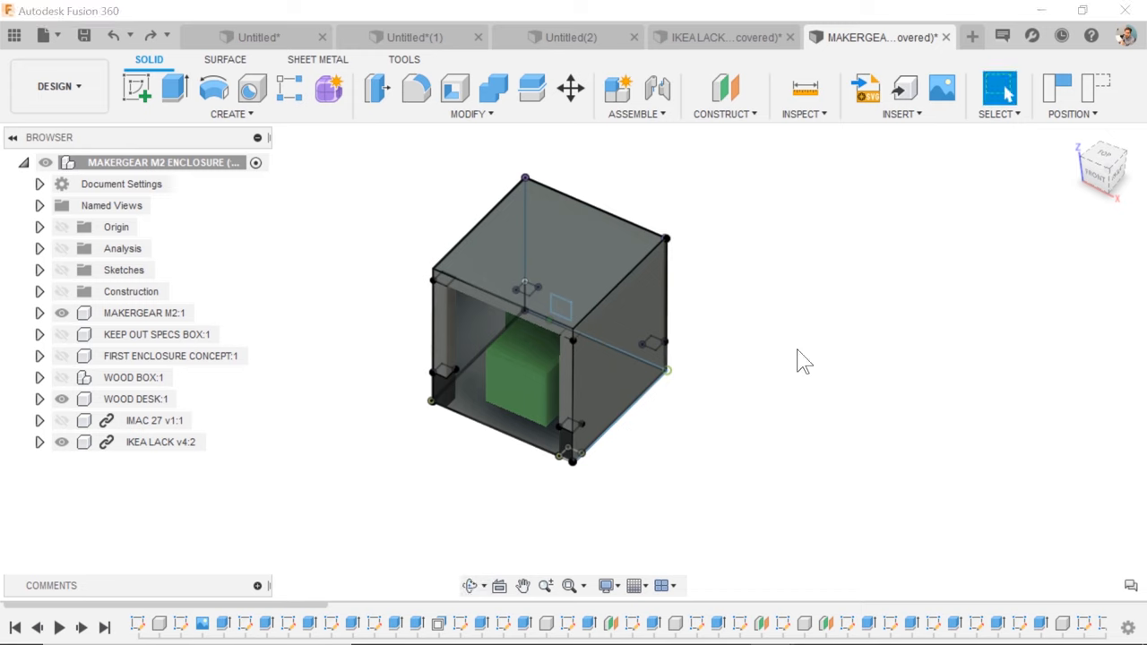
{"action": "type", "text": "move"}
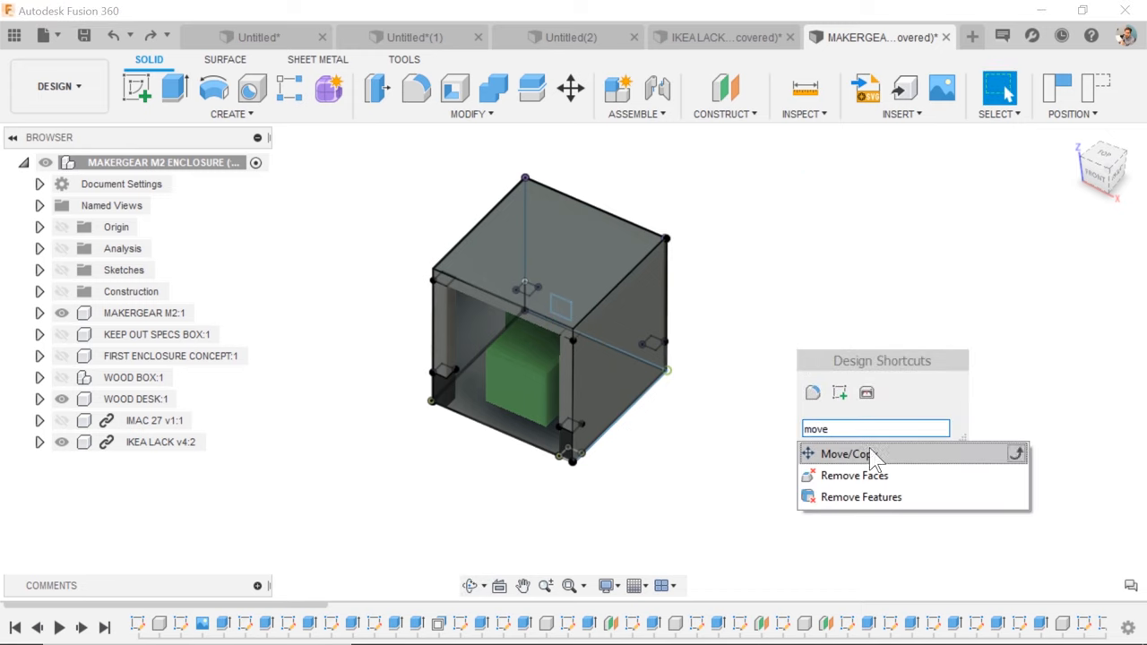
{"action": "left_click", "coordinate": [842, 454]}
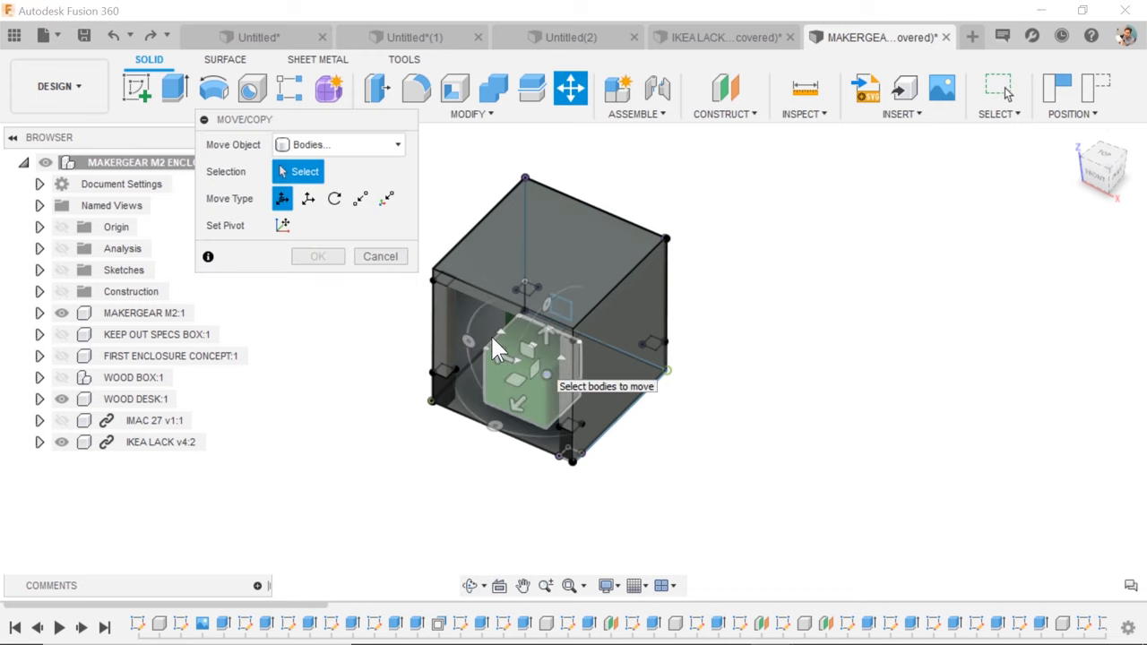
{"action": "left_click", "coordinate": [339, 144]}
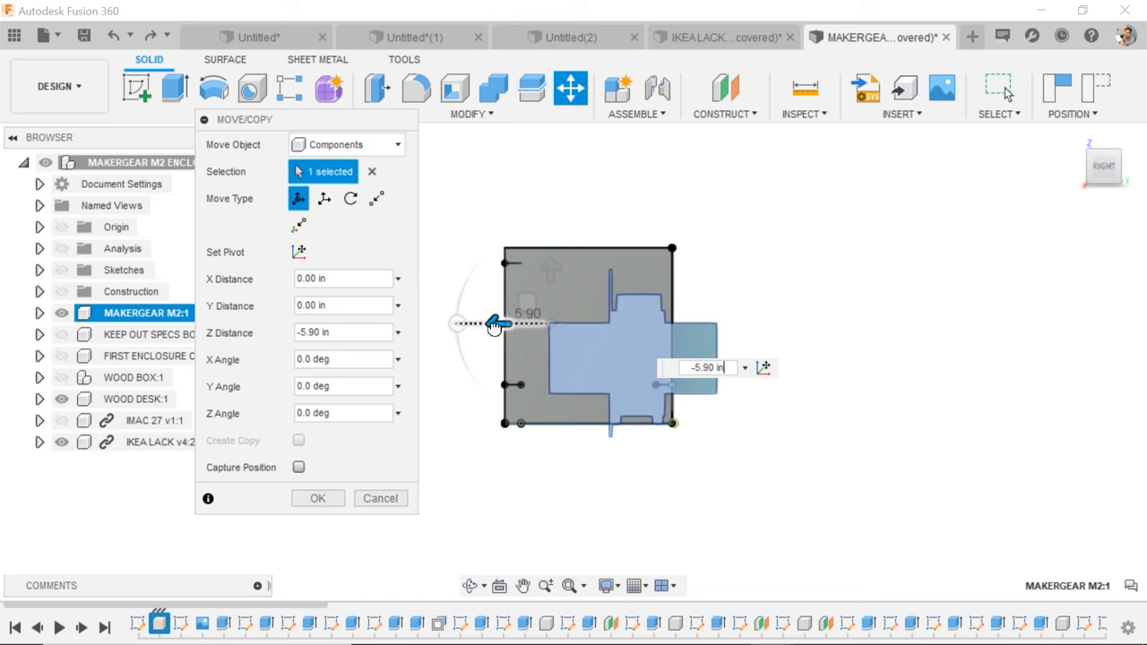
{"action": "left_click_drag", "start_coordinate": [497, 325], "coordinate": [452, 321]}
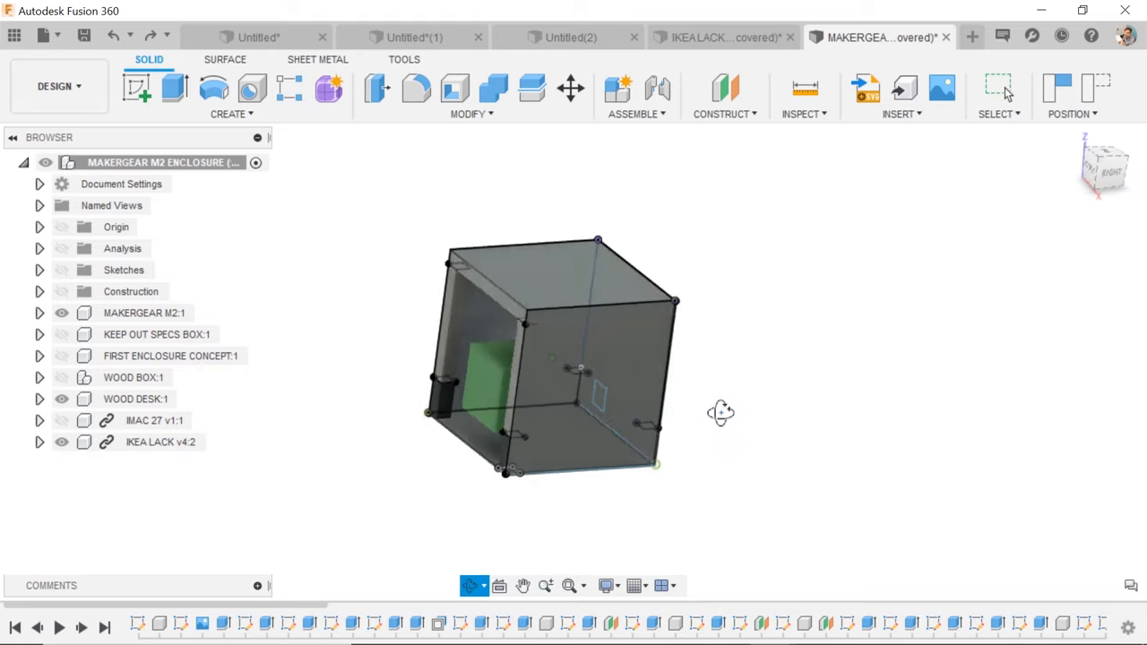
Orbit and zoom to view the MakerGear M2 sitting beside the enclosure box
{"action": "left_click_drag", "start_coordinate": [721, 412], "coordinate": [766, 408]}
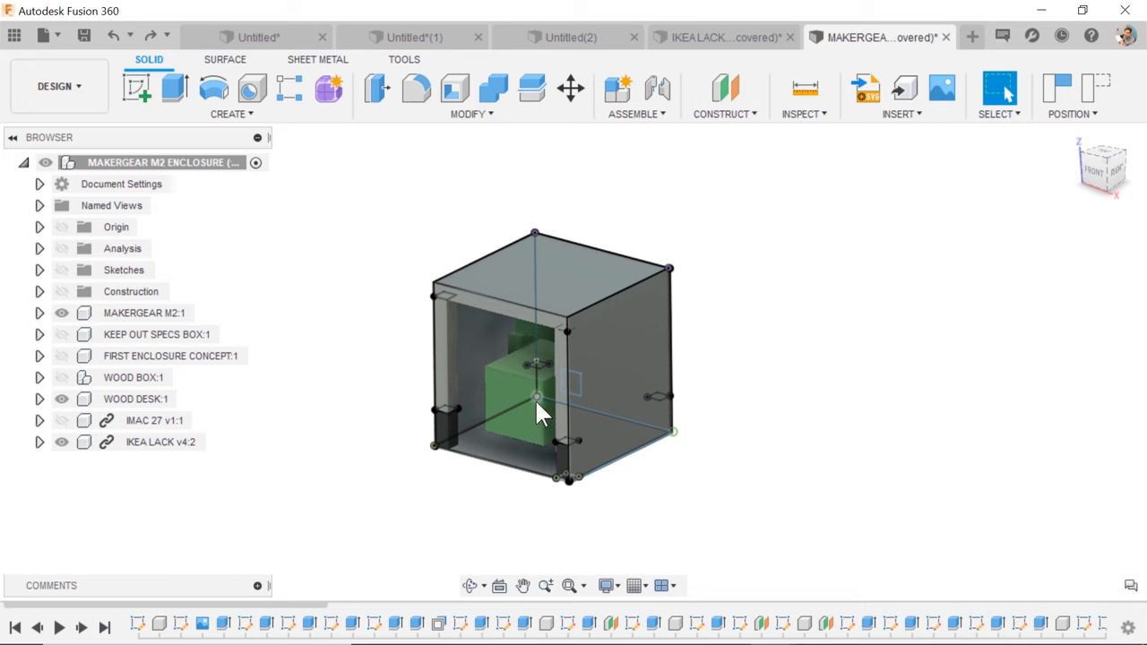
{"action": "scroll", "scroll_direction": "down", "scroll_amount": 3}
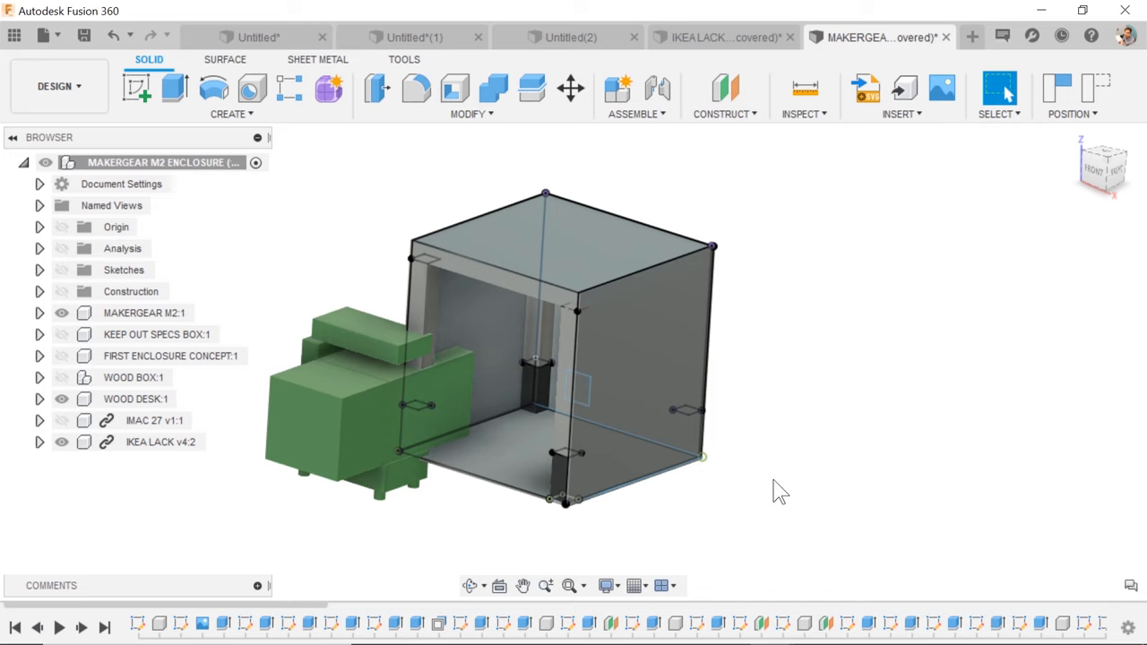
Align a MakerGear M2 printer face to the enclosure floor
{"action": "type", "text": "alig"}
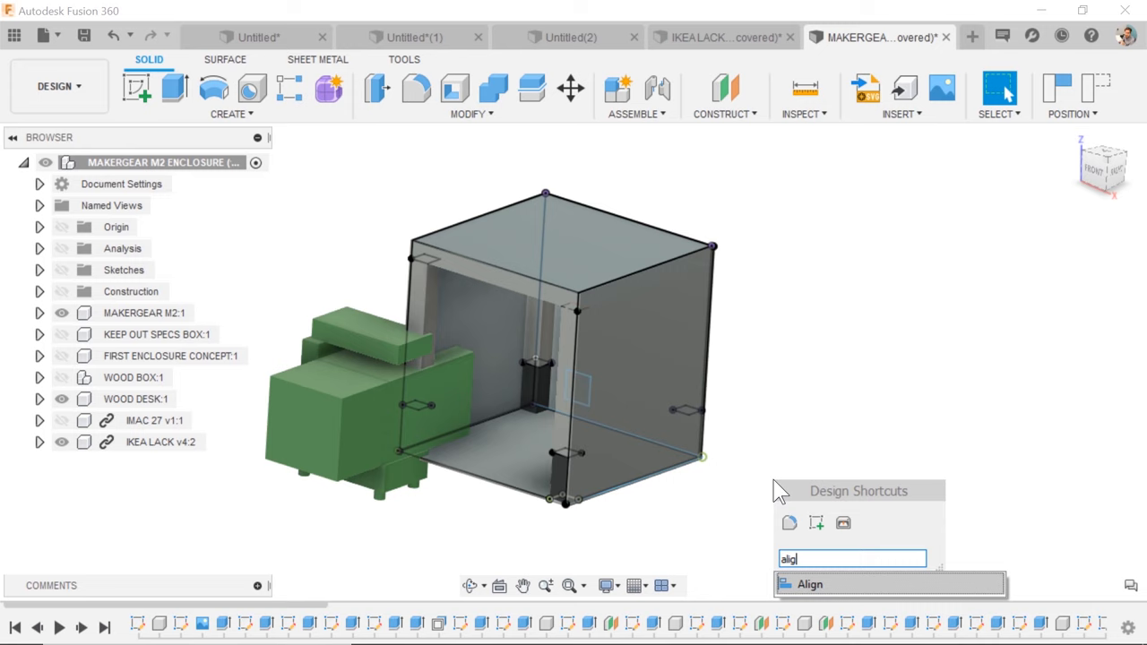
{"action": "left_click", "coordinate": [808, 583]}
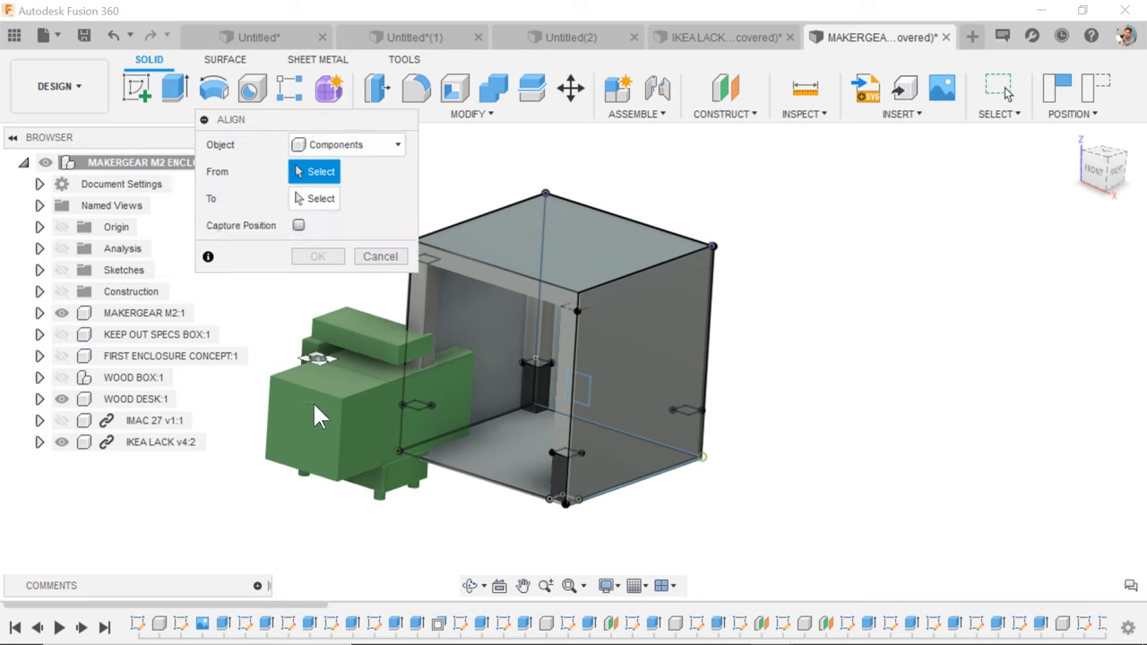
{"action": "left_click", "coordinate": [309, 425]}
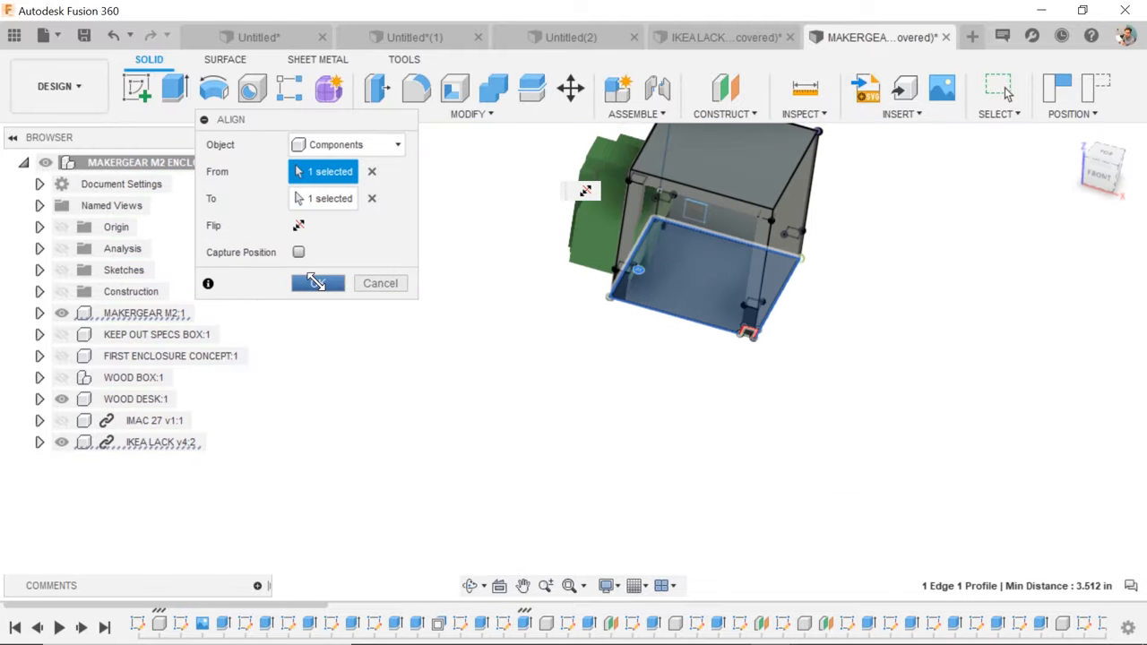
{"action": "left_click", "coordinate": [317, 284]}
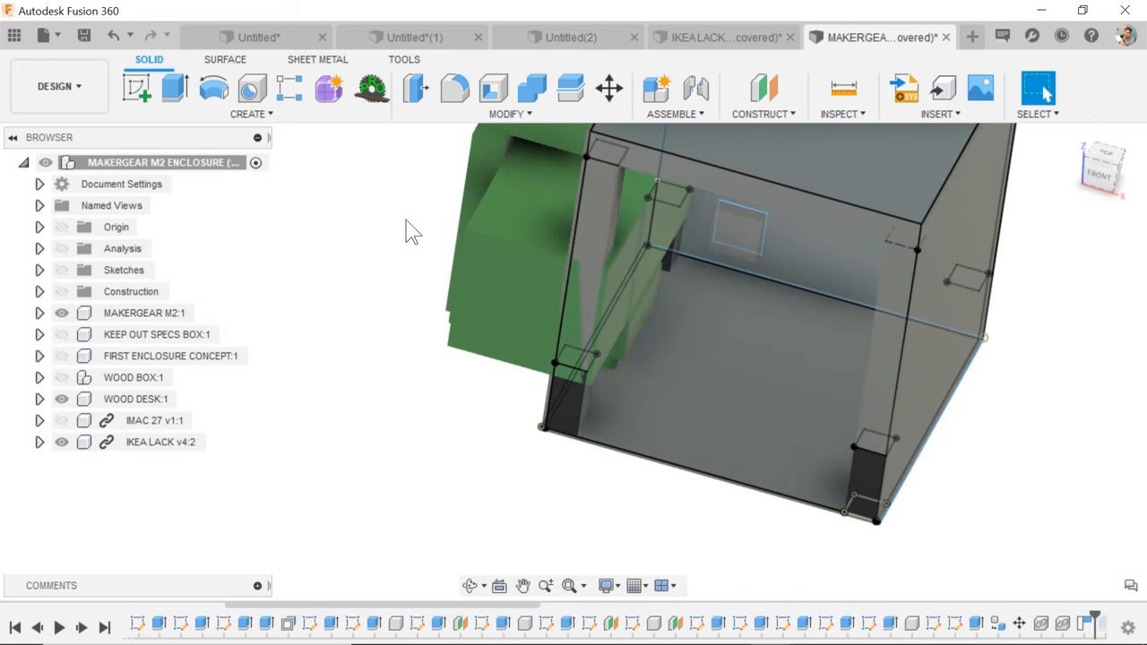
Repeat the Align command from the right-click menu and pick an edge
{"action": "right_click", "coordinate": [410, 231]}
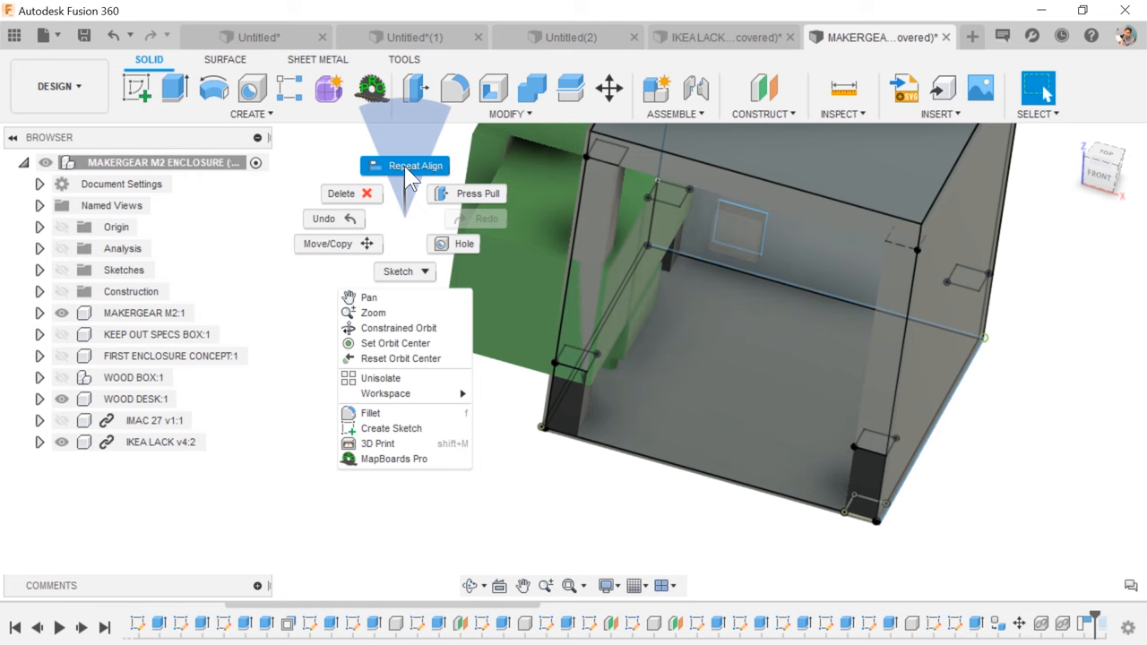
{"action": "left_click", "coordinate": [415, 165]}
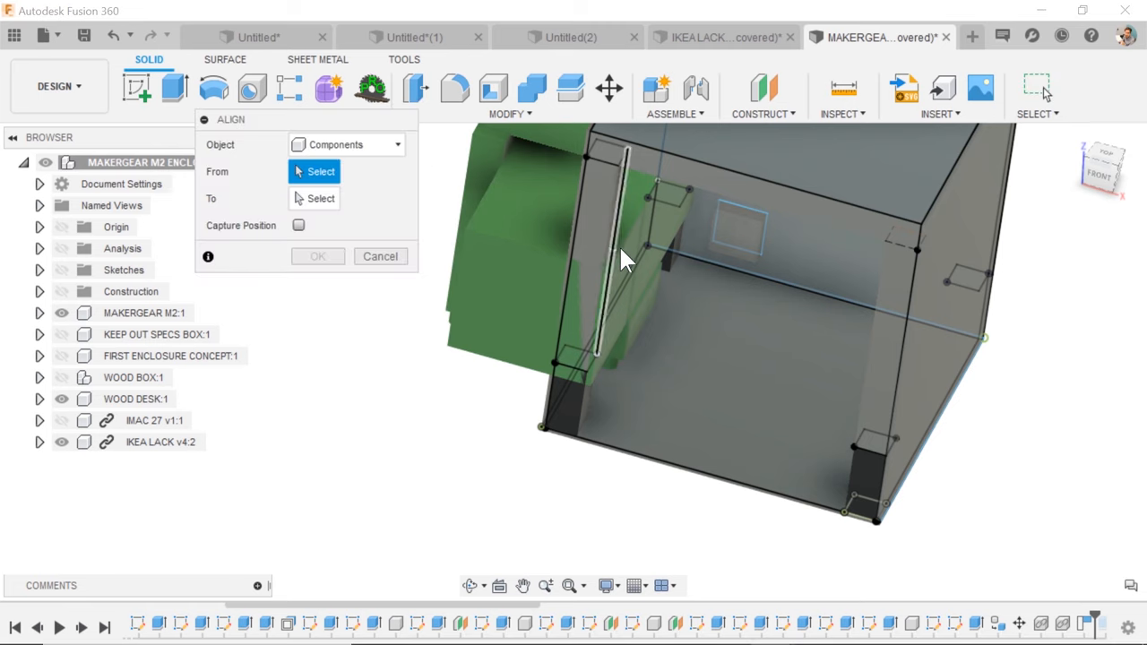
{"action": "left_click", "coordinate": [627, 260]}
{"action": "type", "text": "align"}
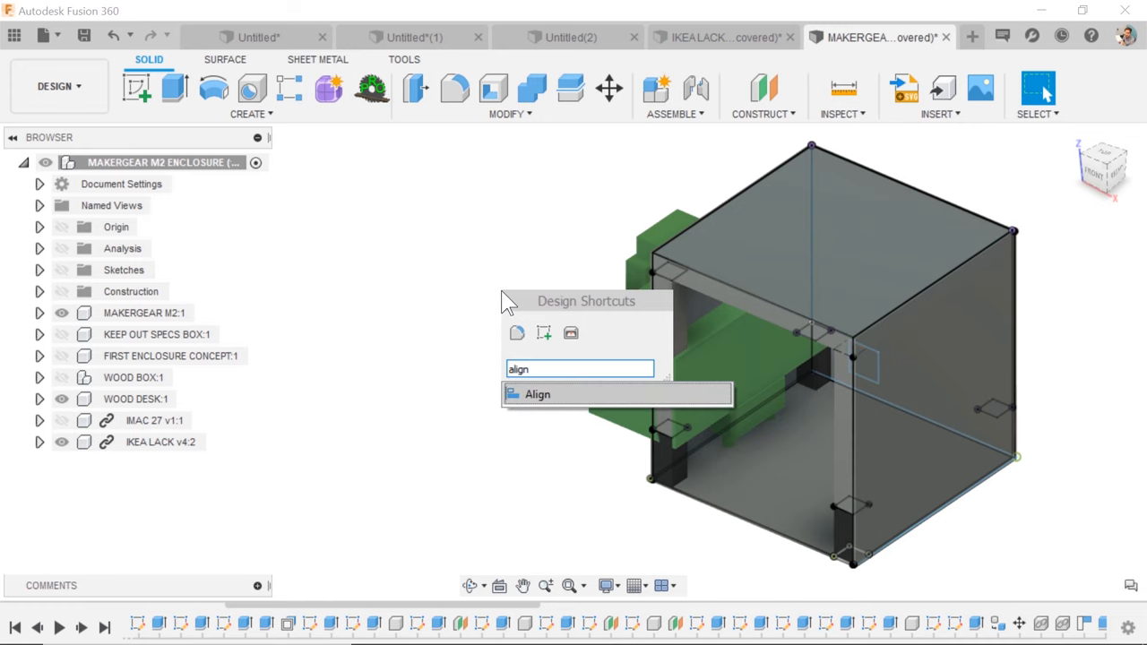
Align the printer face to an inner enclosure wall with Capture Position enabled
{"action": "left_click", "coordinate": [537, 395]}
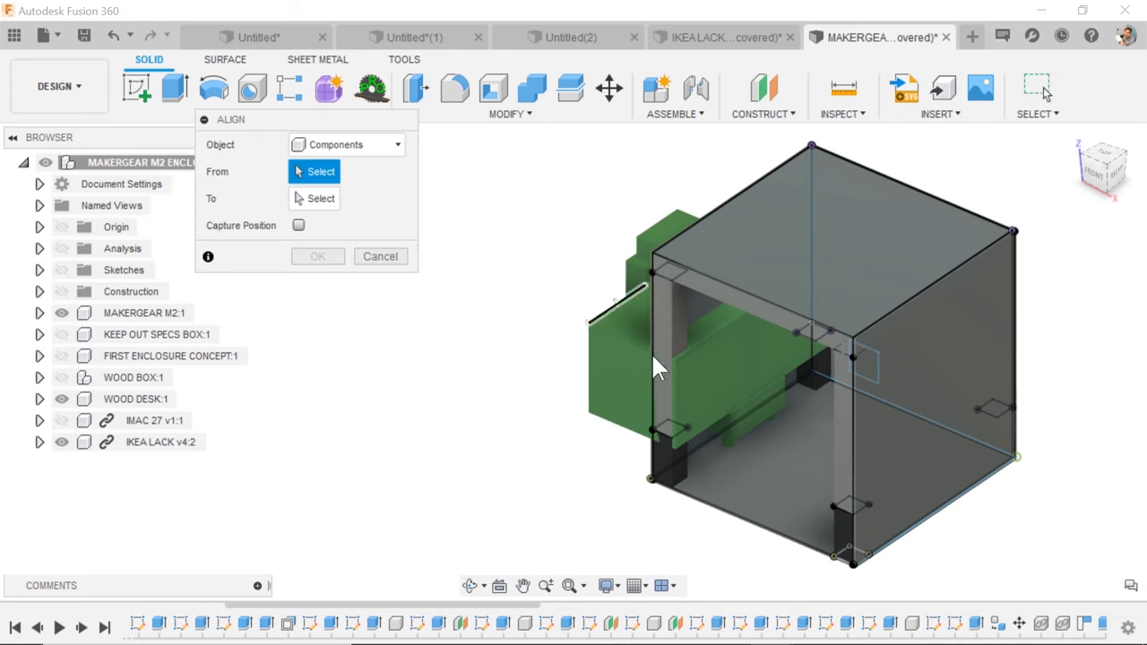
{"action": "left_click", "coordinate": [703, 381]}
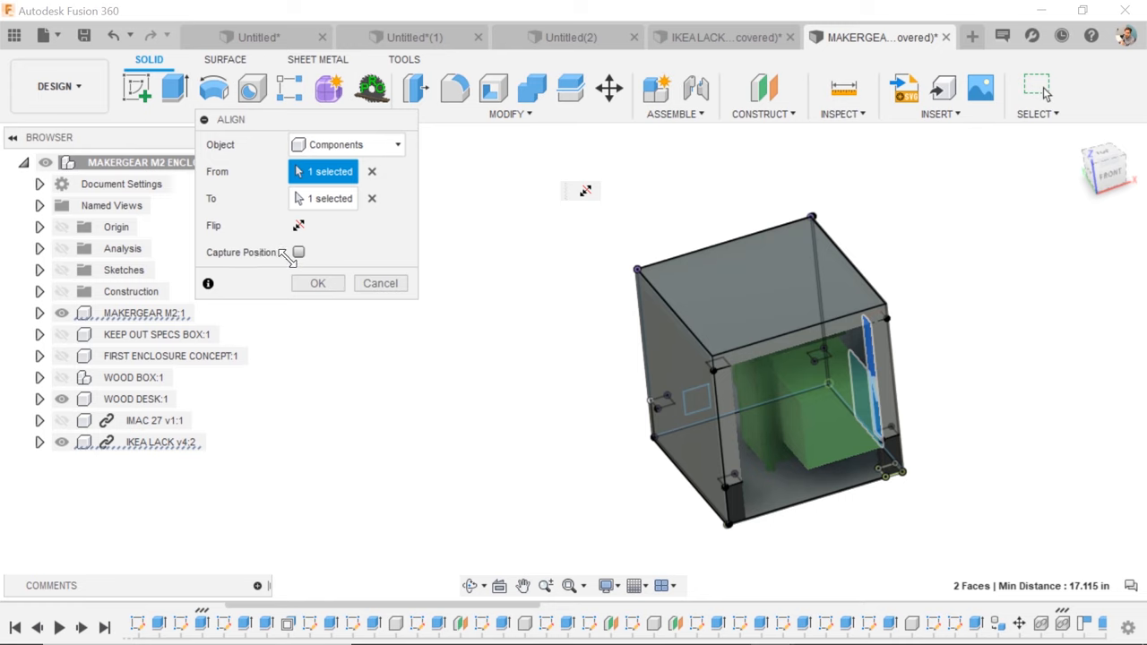
{"action": "left_click", "coordinate": [298, 251]}
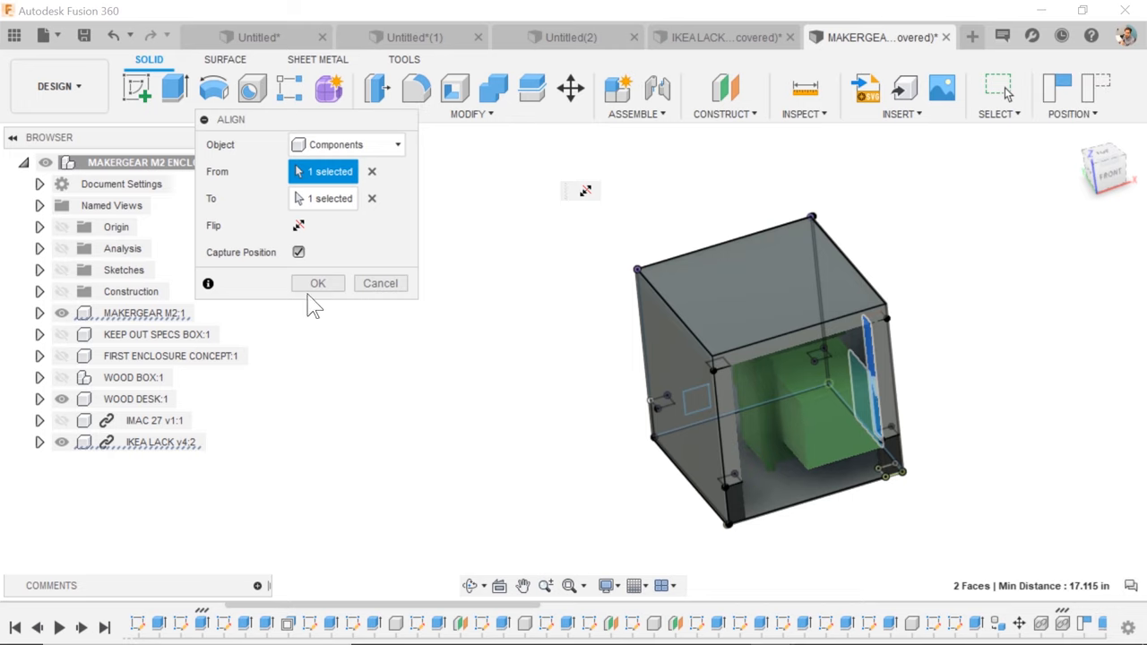
{"action": "left_click", "coordinate": [317, 283]}
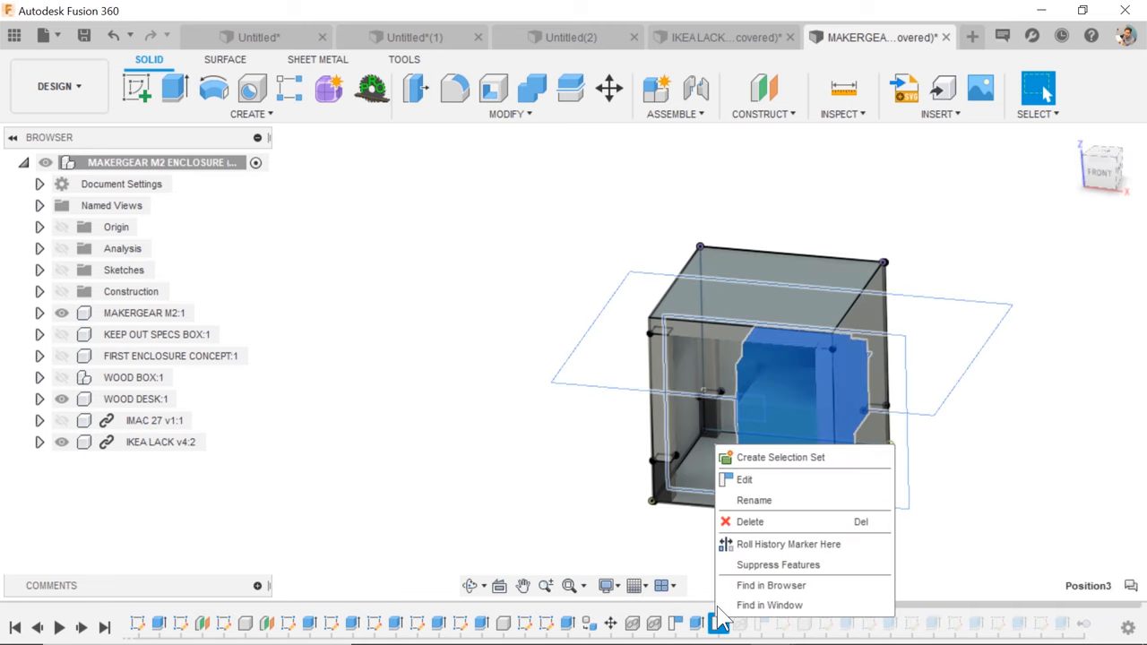
Edit the Position step, cancel the started alignment, and finish the position
{"action": "left_click", "coordinate": [745, 479]}
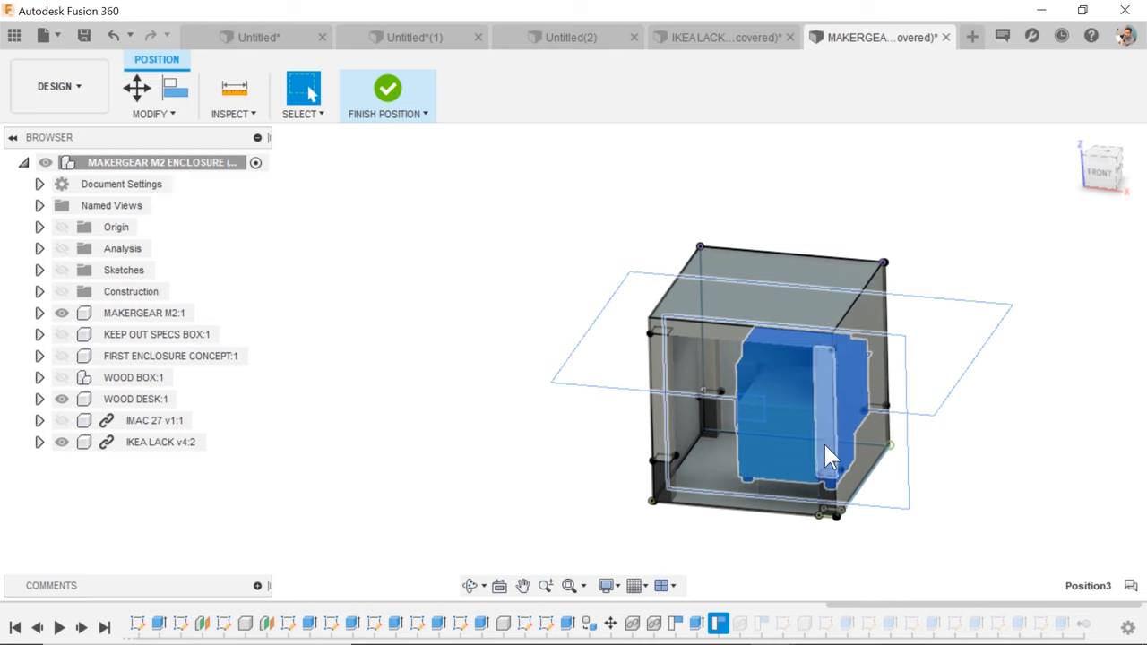
{"action": "left_click_drag", "start_coordinate": [824, 452], "coordinate": [873, 484]}
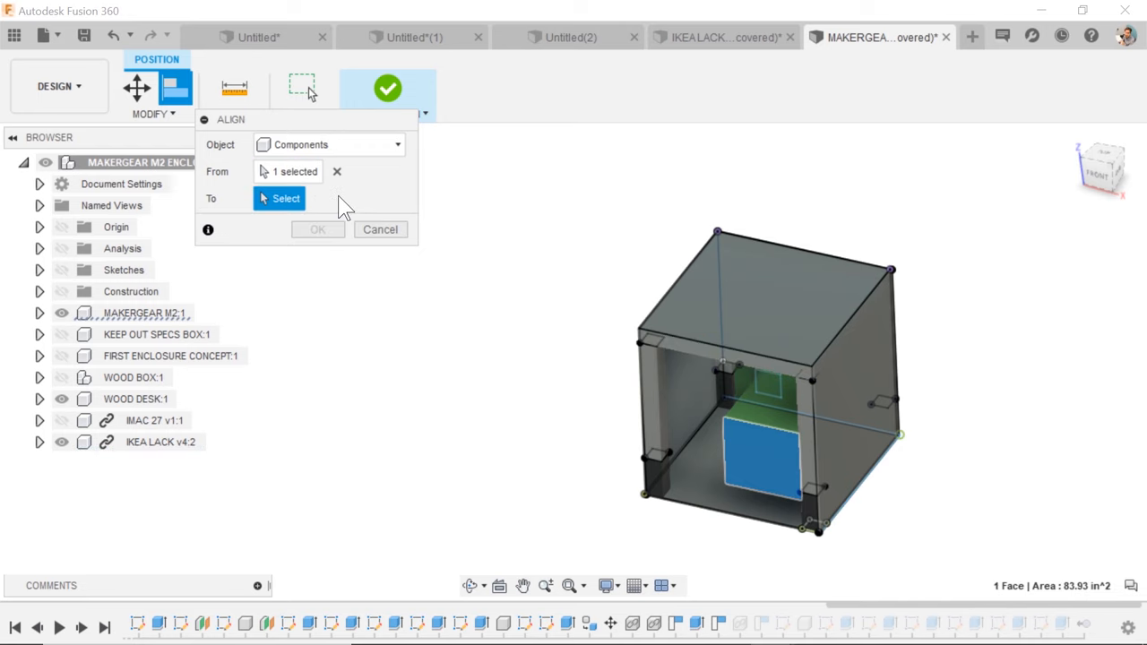
{"action": "left_click", "coordinate": [337, 171]}
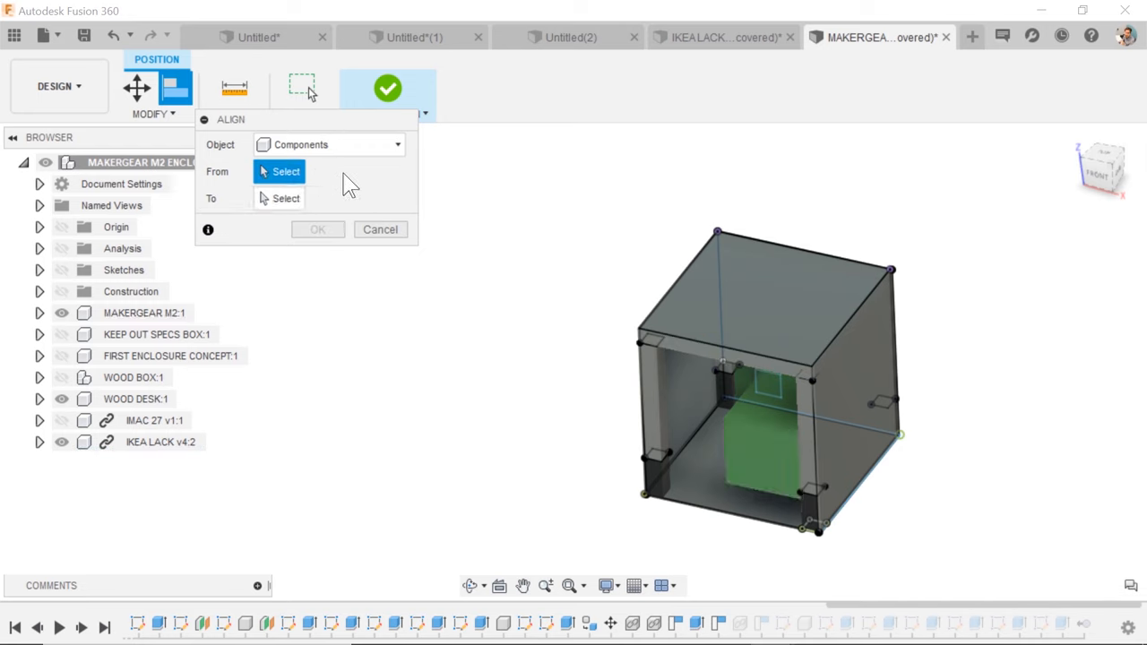
{"action": "left_click", "coordinate": [380, 229]}
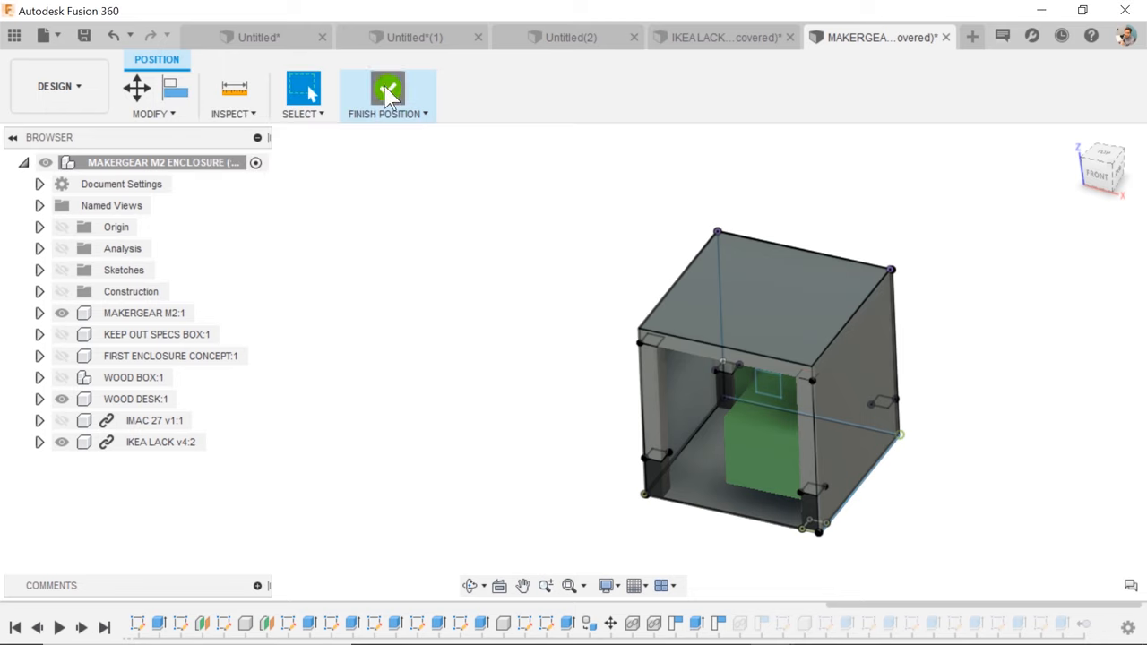
{"action": "left_click", "coordinate": [387, 96]}
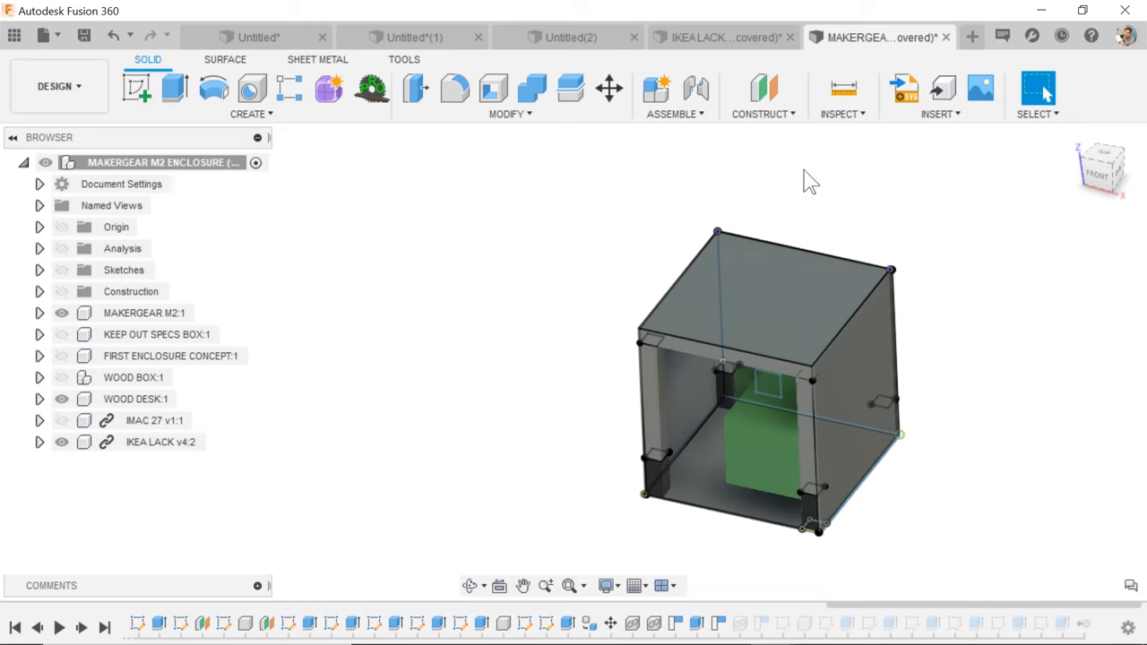